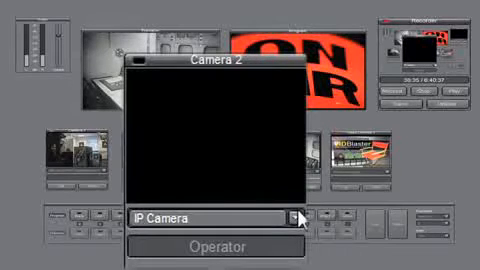
- Reveal Camera 2's source options: IP Camera, Built-in iSight and Screen Capture
click(290, 218)
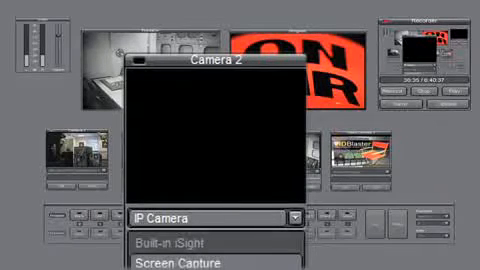